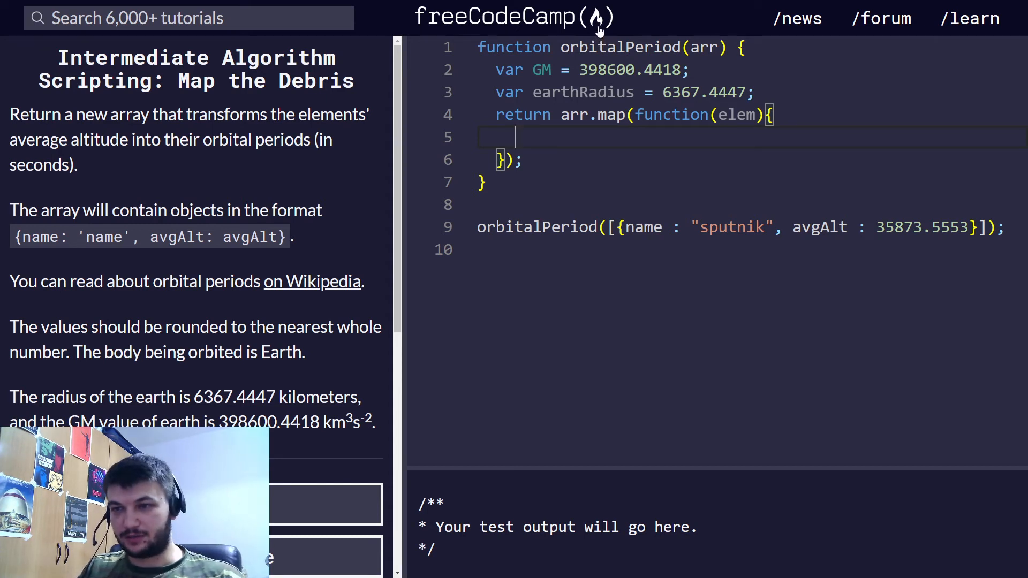
type("Math.pow(earthRadius + elem.avgAlt, 3)")
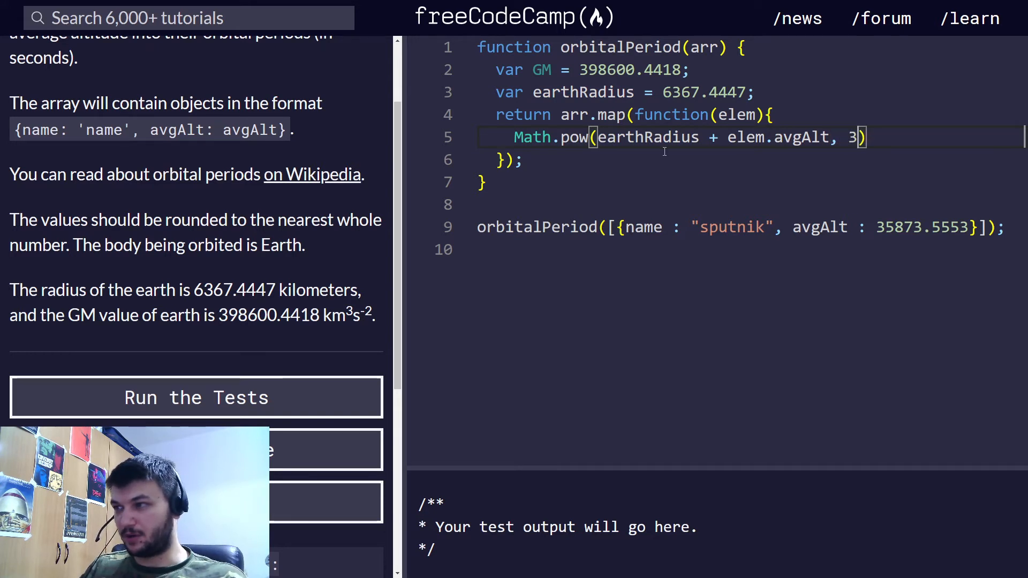
type("/ GM")
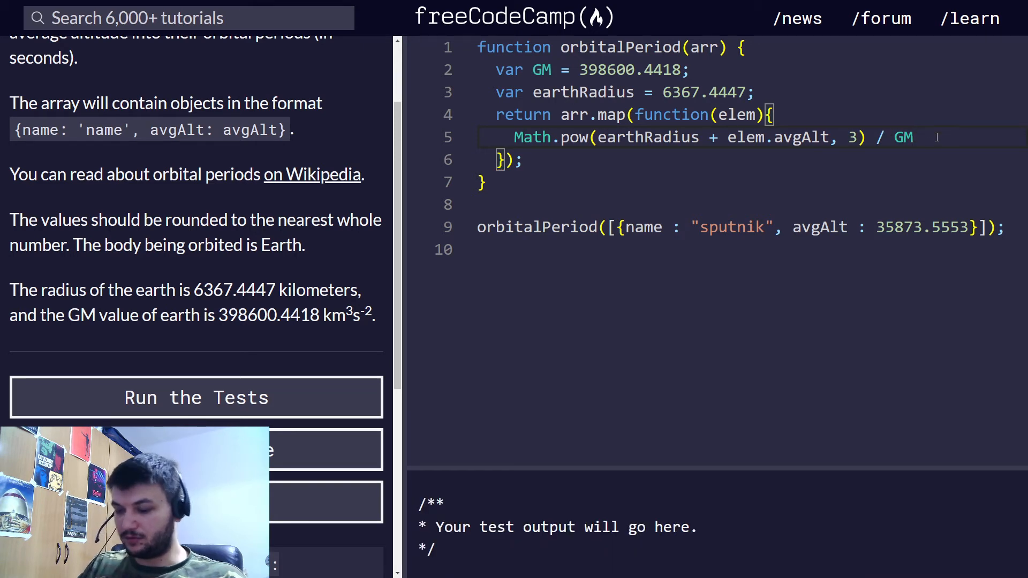